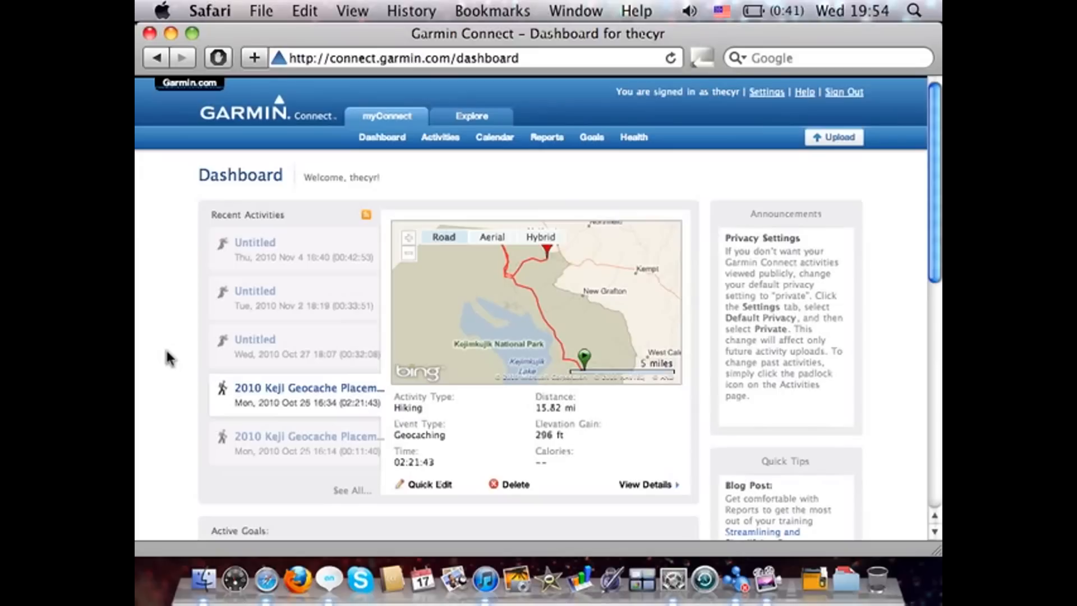
mouse_move(172, 357)
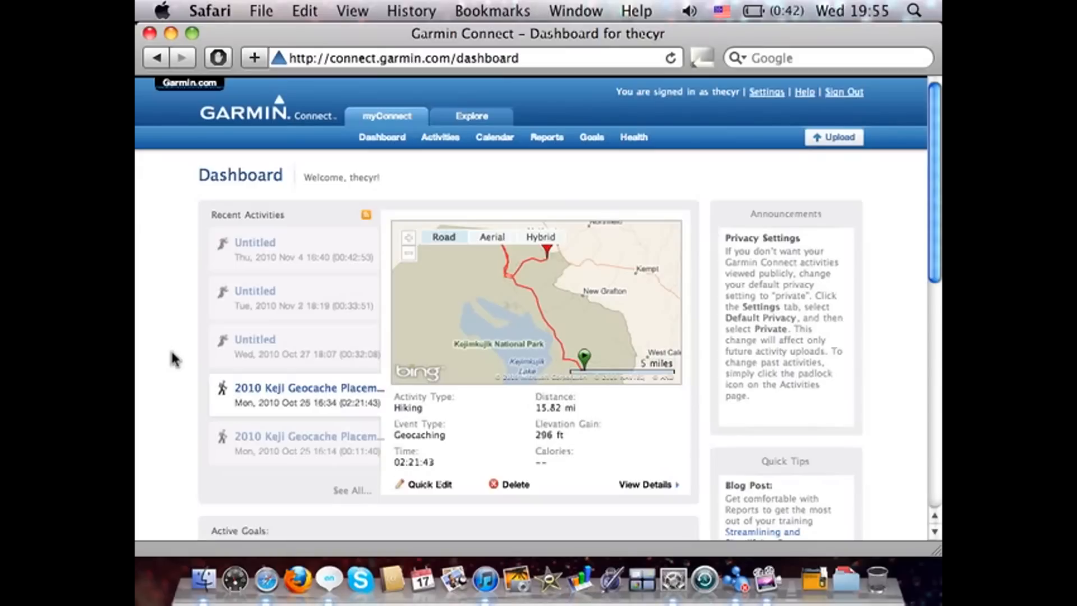
mouse_move(496, 227)
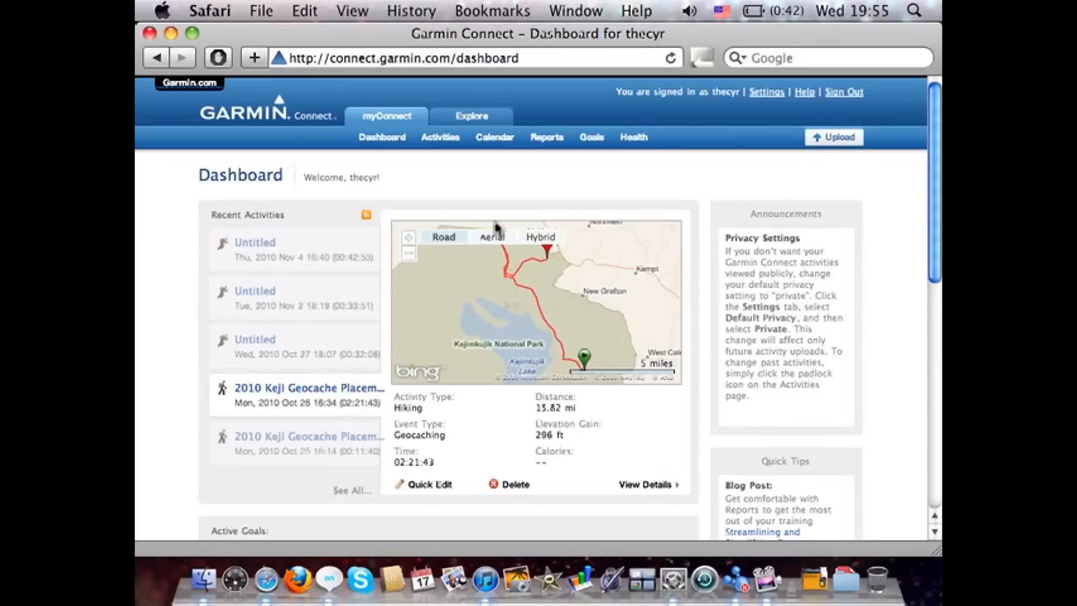
mouse_move(761, 120)
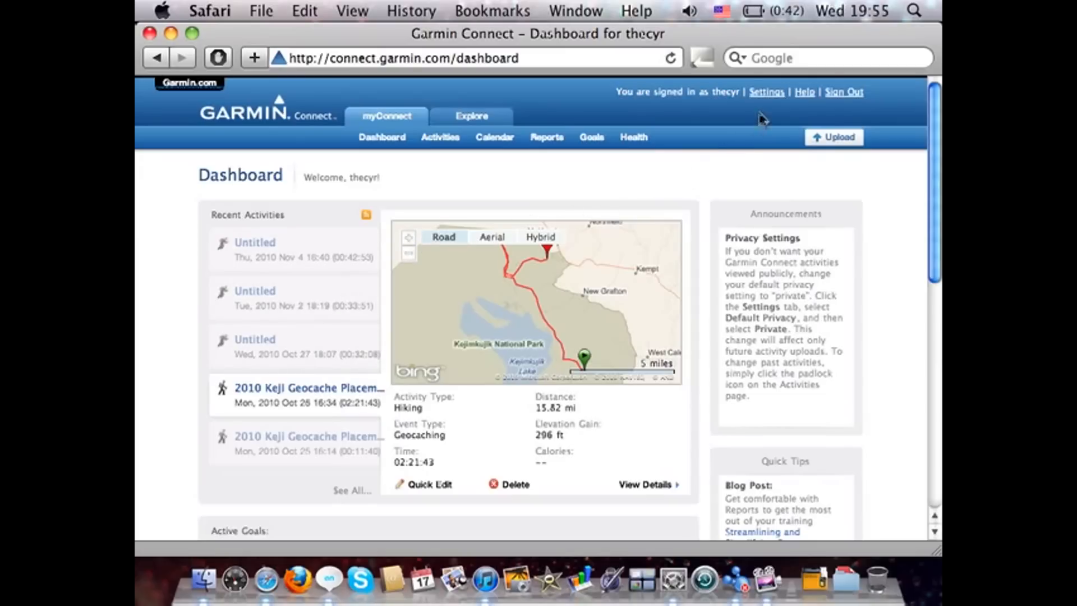
Go from the dashboard to account Settings and choose Personal Information in the sidebar.
click(766, 91)
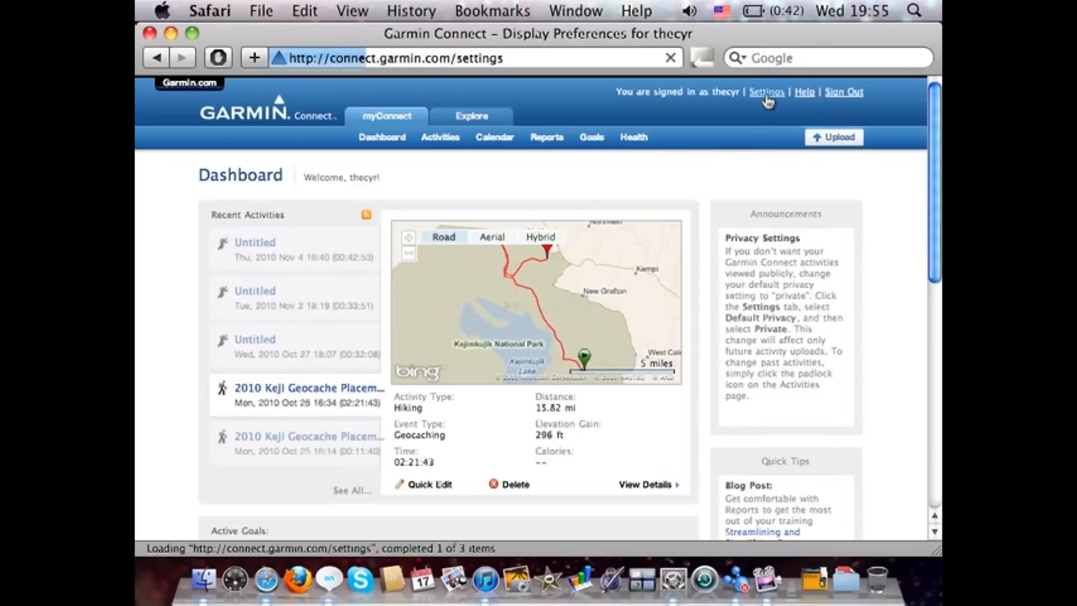
click(766, 91)
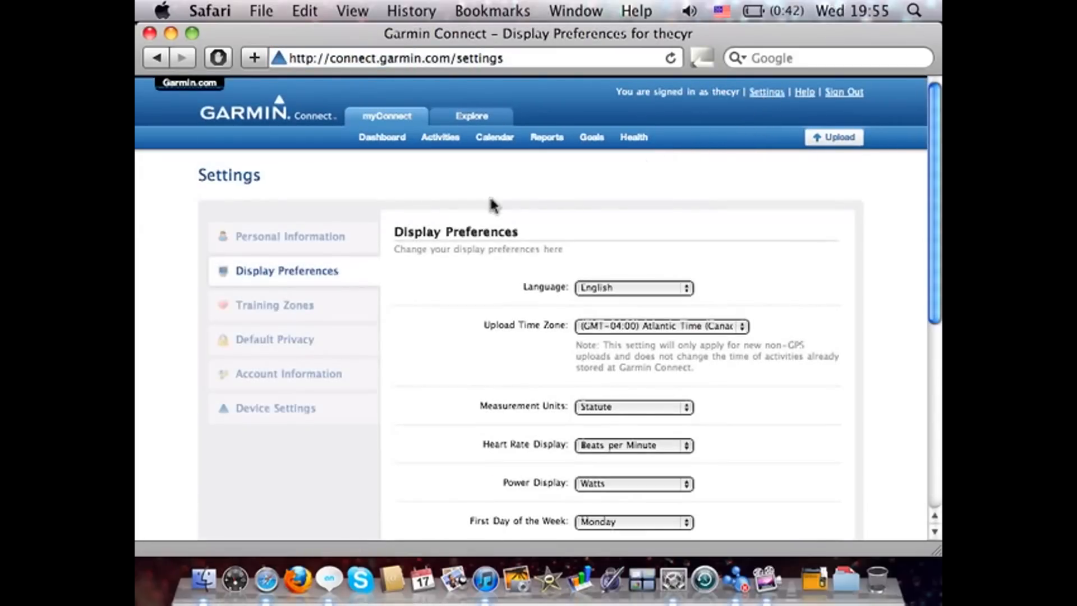
click(290, 236)
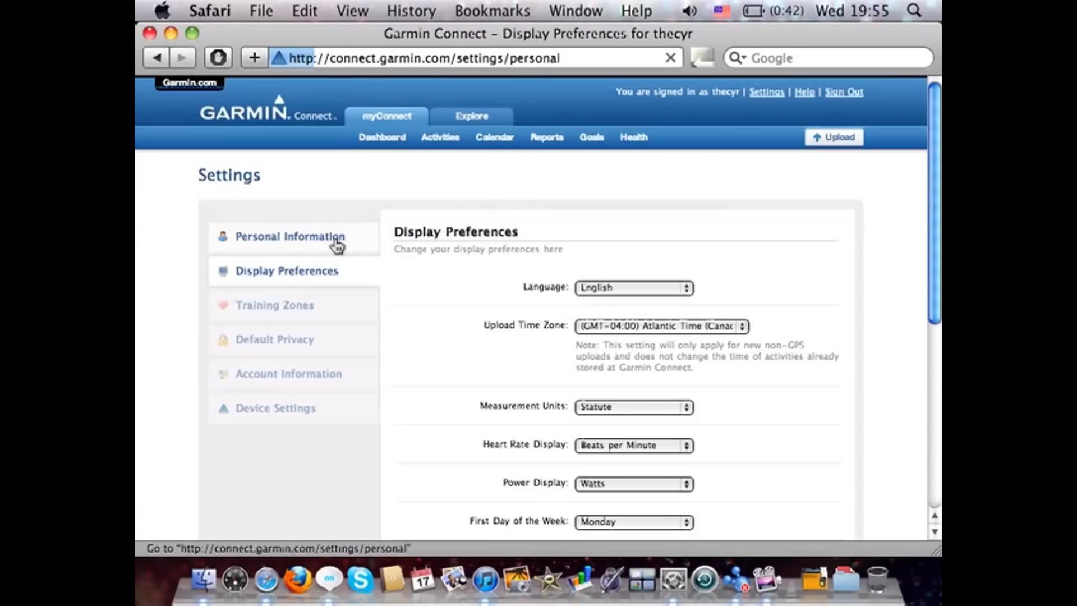
Load Personal Information and show the 'What is this?' explanation beside Activity Class.
click(290, 236)
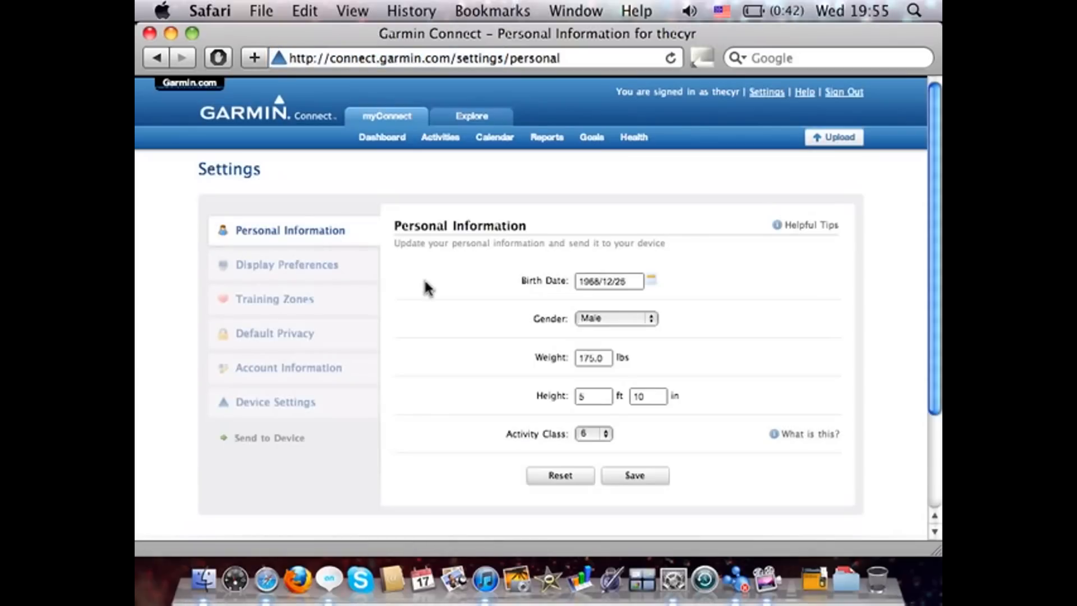
scroll(down, 3)
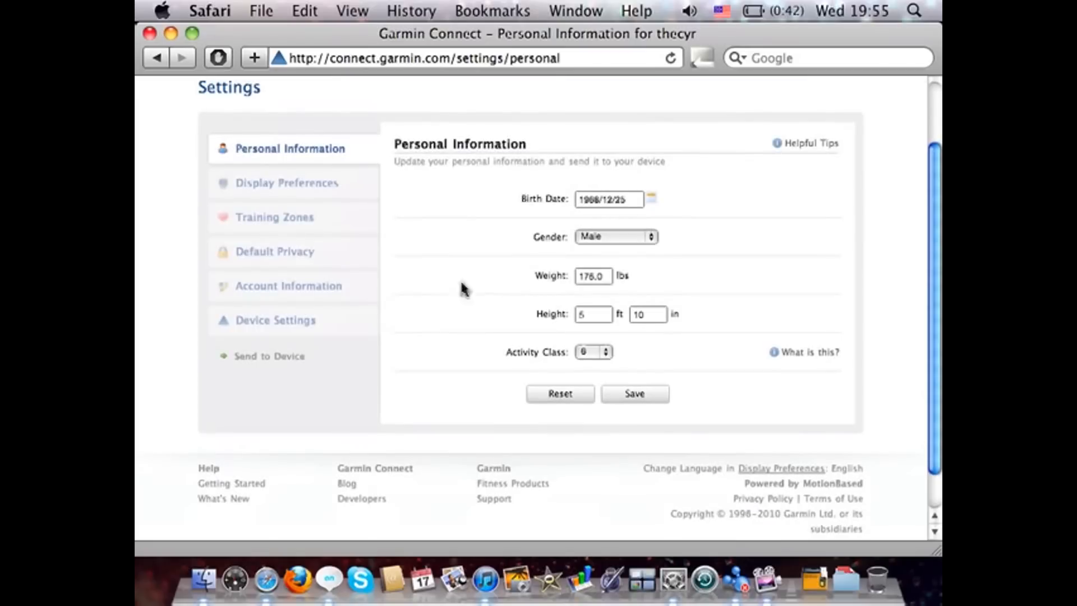
mouse_move(634, 363)
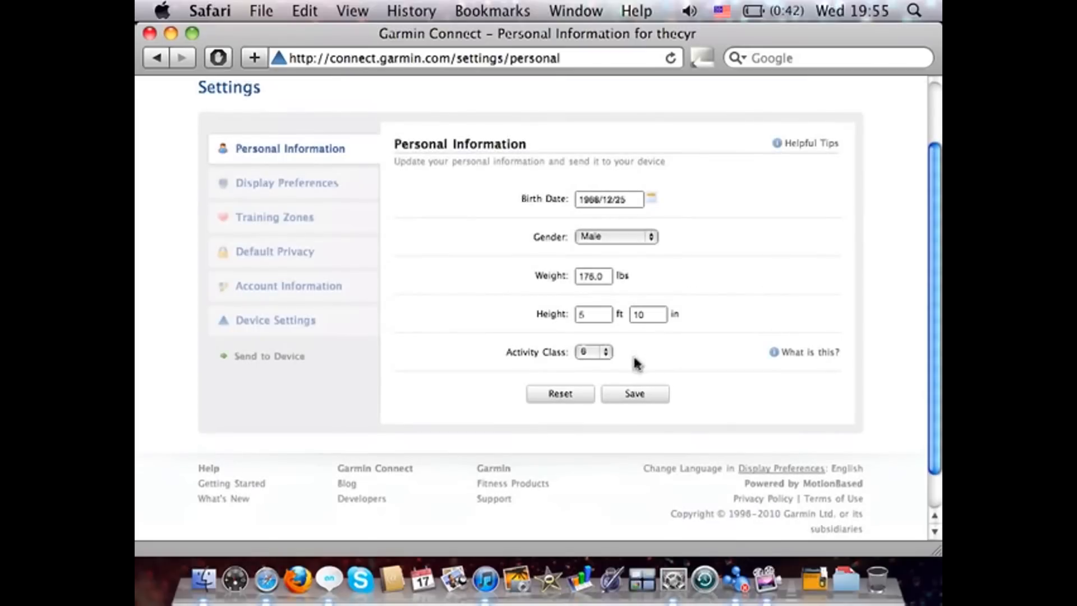
mouse_move(785, 369)
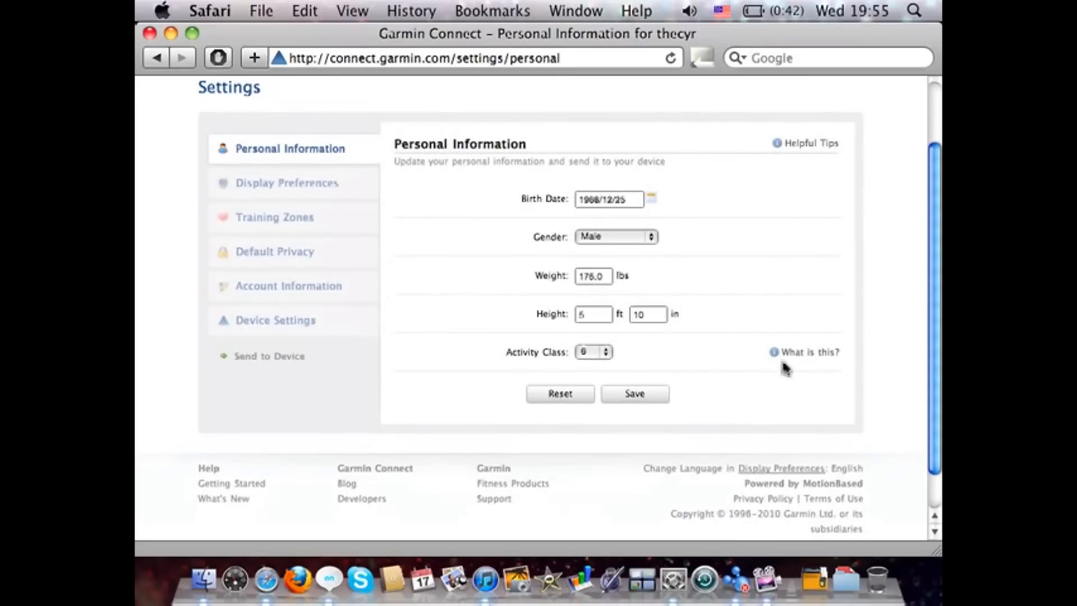
click(809, 351)
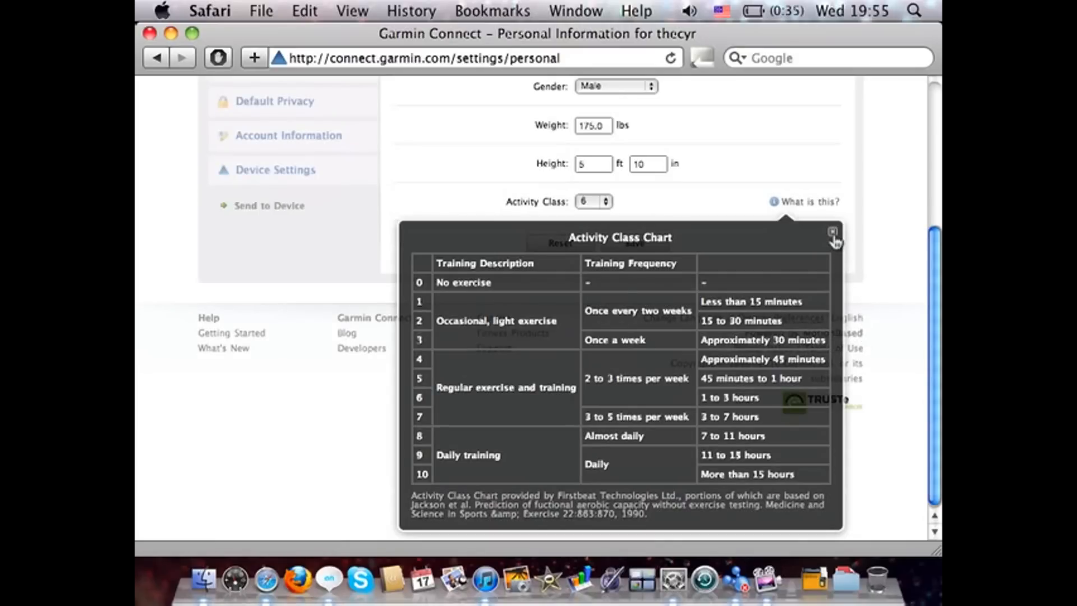
Close the Activity Class Chart and head to the Training Zones settings.
click(834, 231)
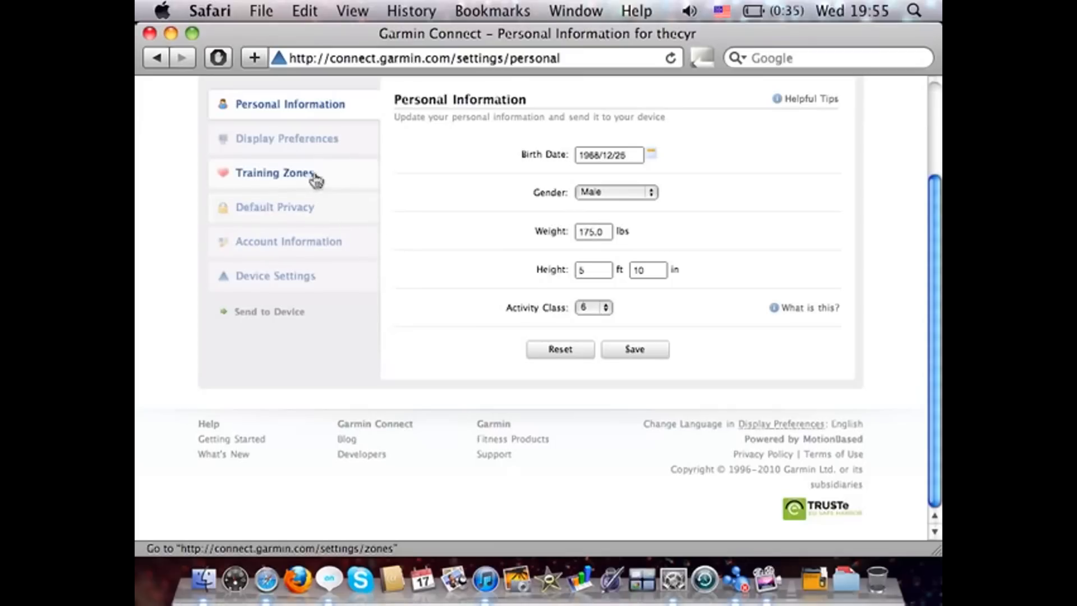
click(274, 173)
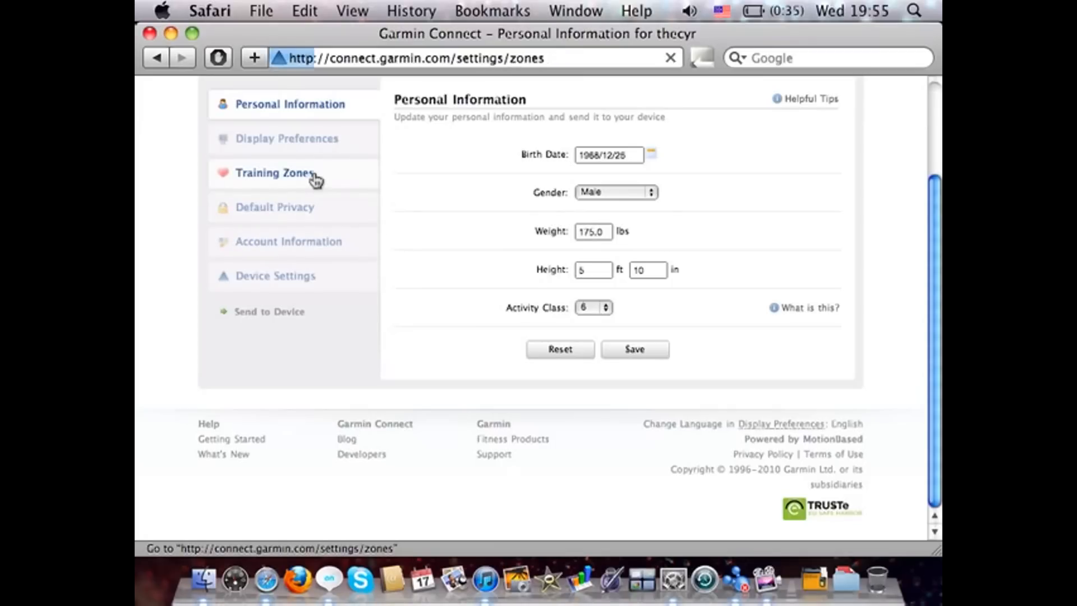
Load the Training Zones page and bring the Heart Rate Zones section into view.
click(274, 173)
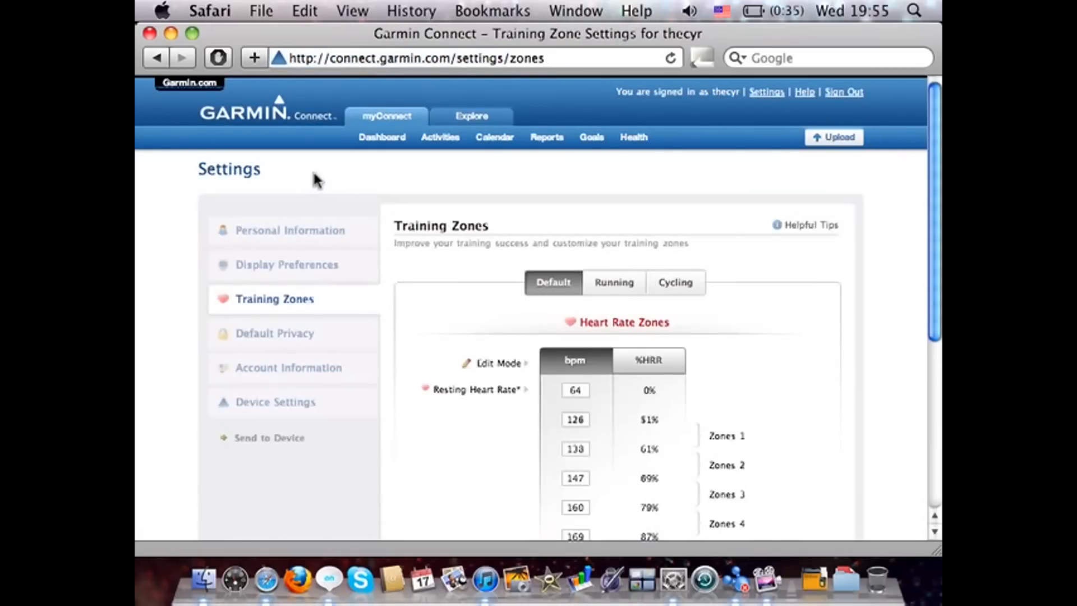
scroll(down, 3)
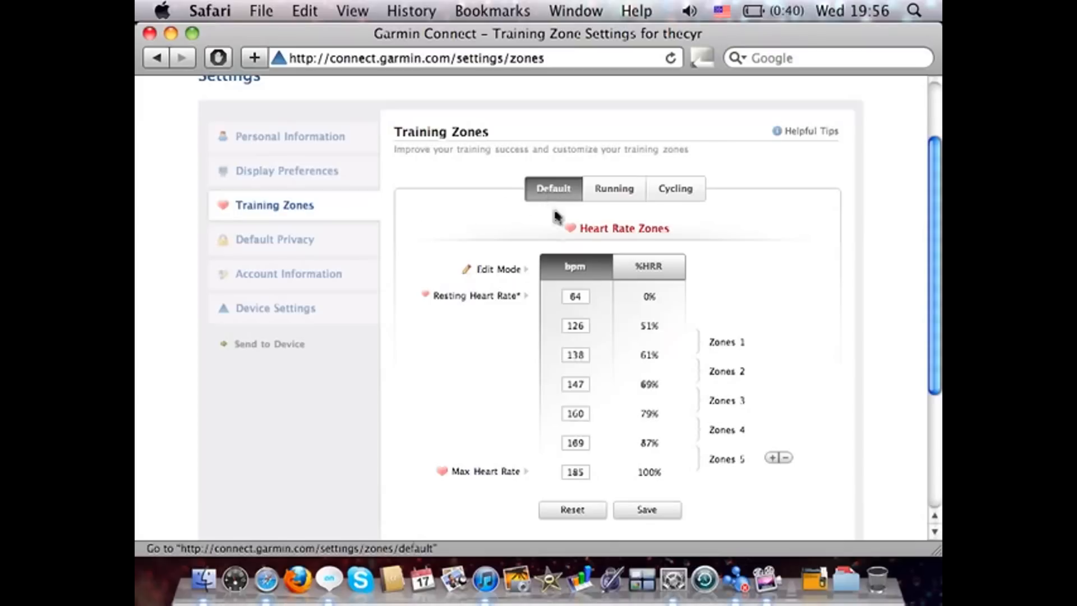
Show the Default heart rate zones running from resting 64 bpm to max 185 bpm.
click(575, 296)
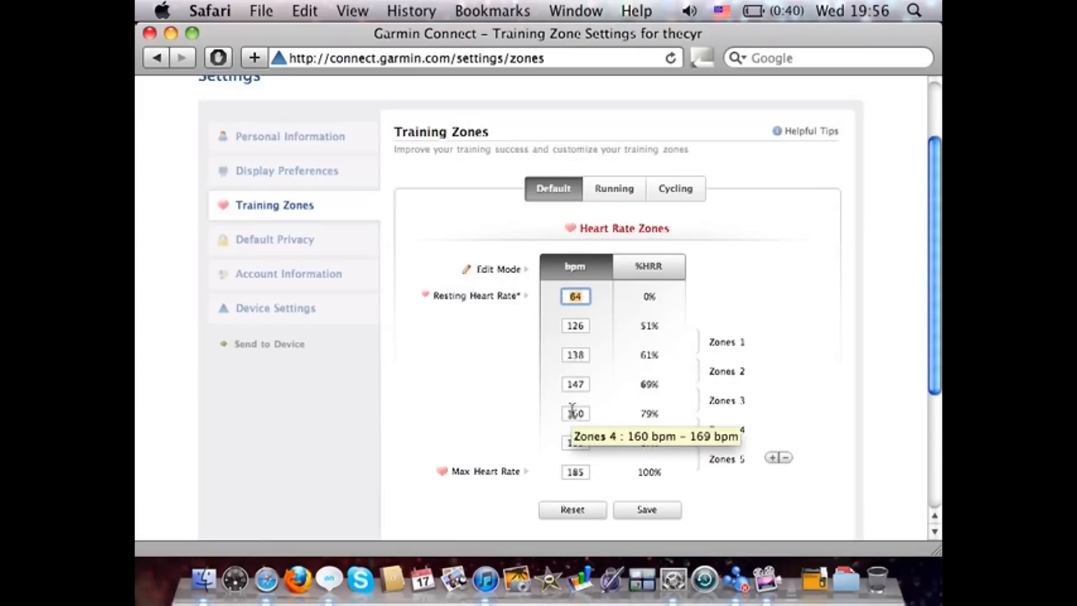
mouse_move(492, 396)
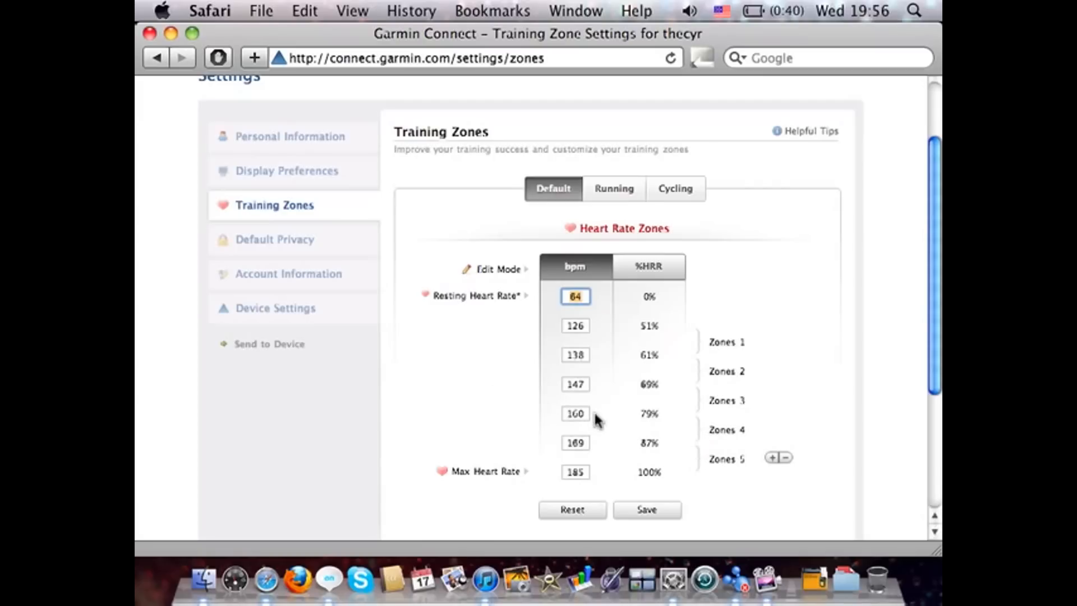
mouse_move(641, 385)
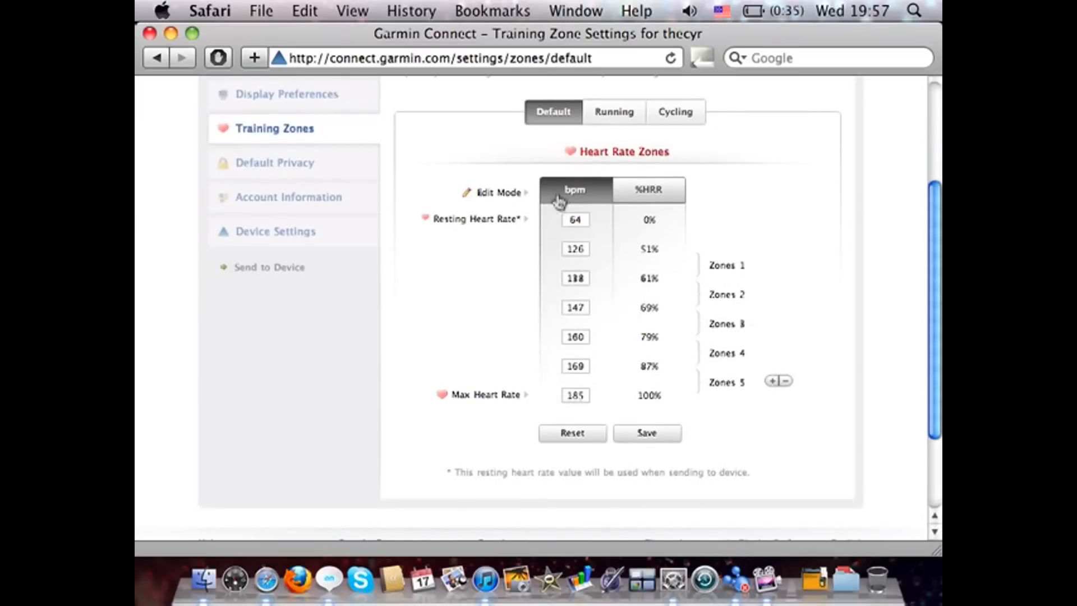
Keep the zones in bpm and save the default heart rate zones (64–185 bpm).
click(646, 433)
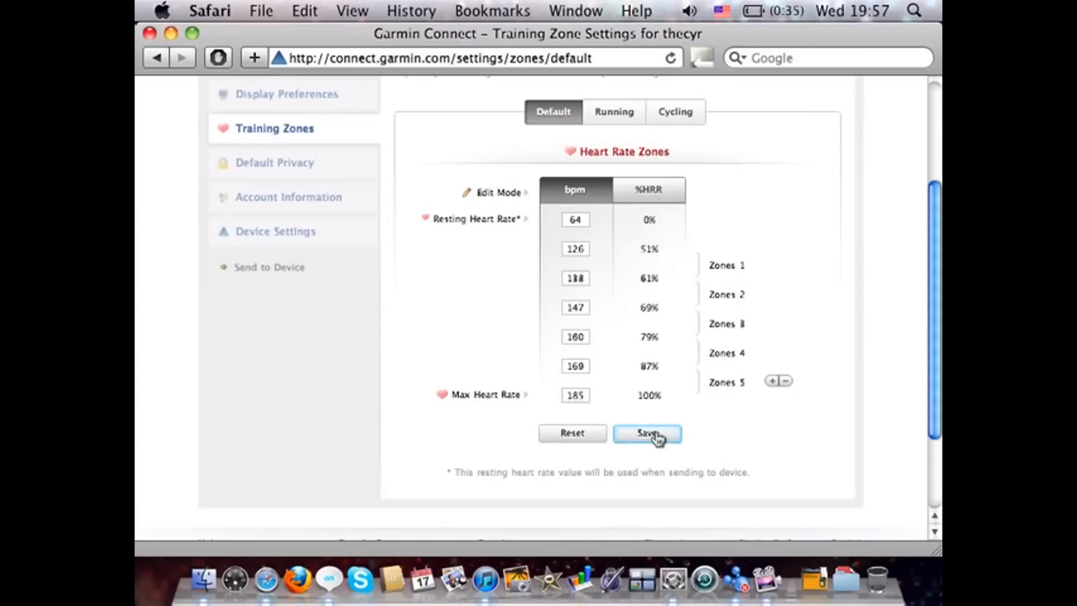
click(646, 433)
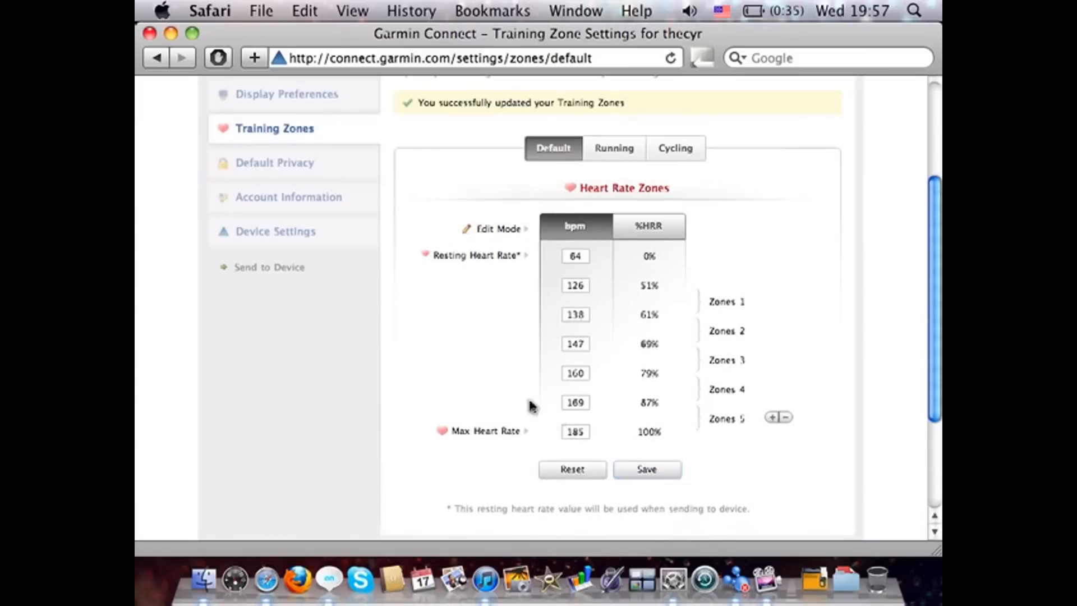